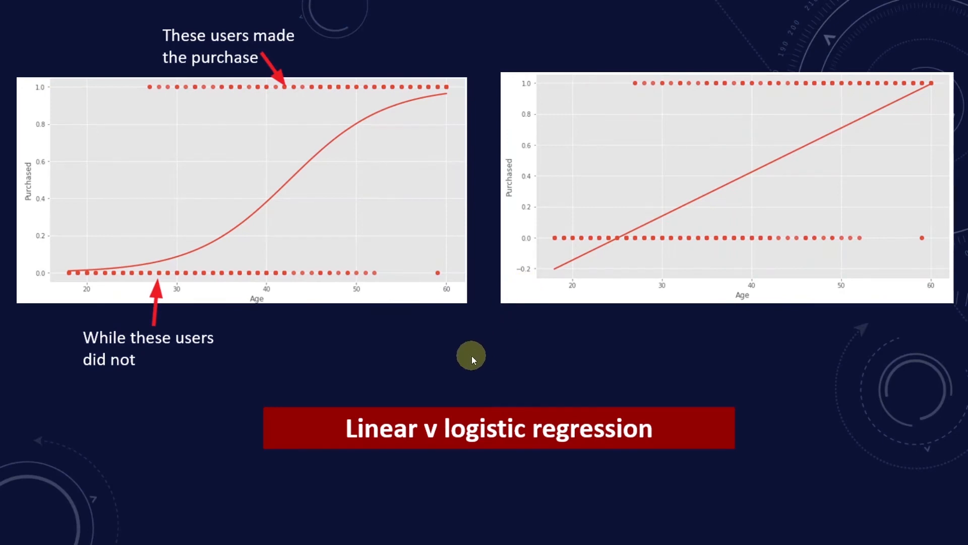
mouse_move(485, 322)
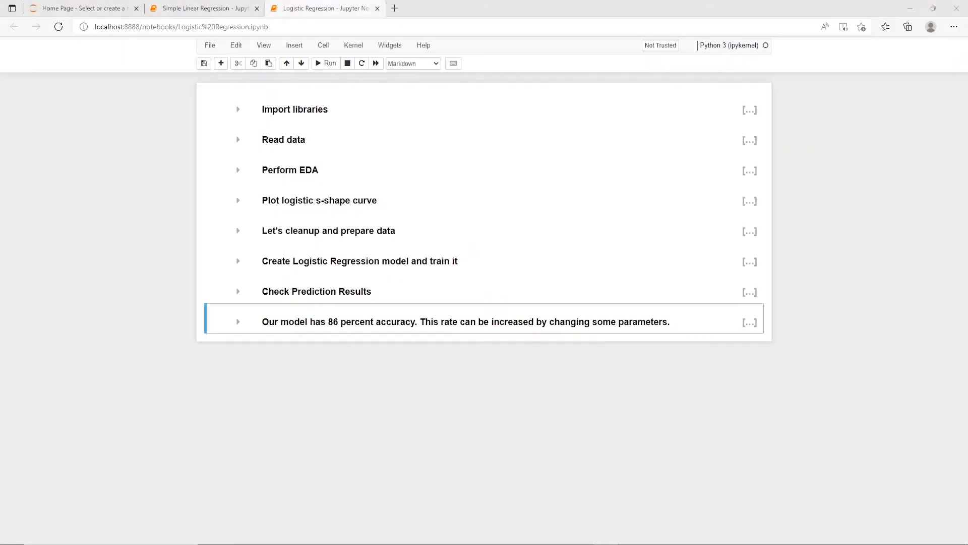
mouse_move(116, 212)
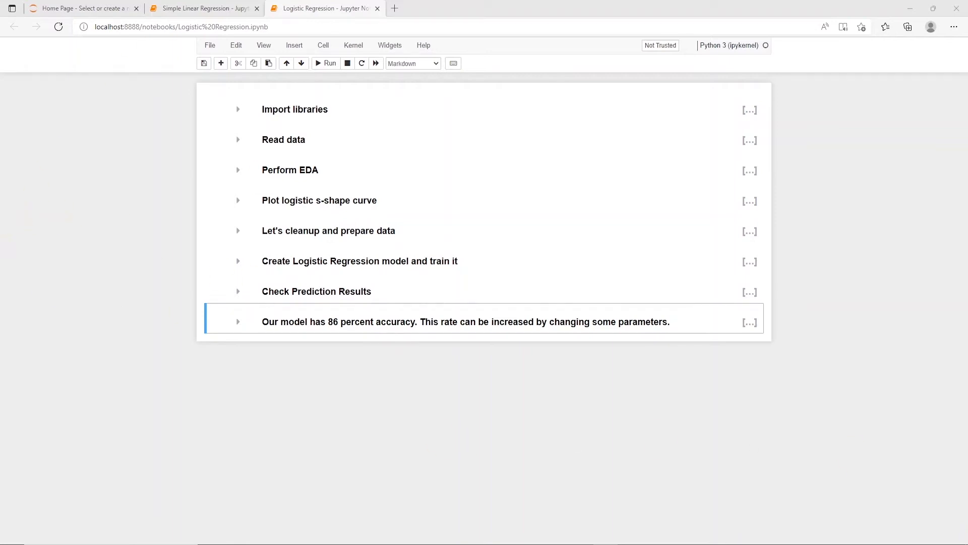
mouse_move(117, 214)
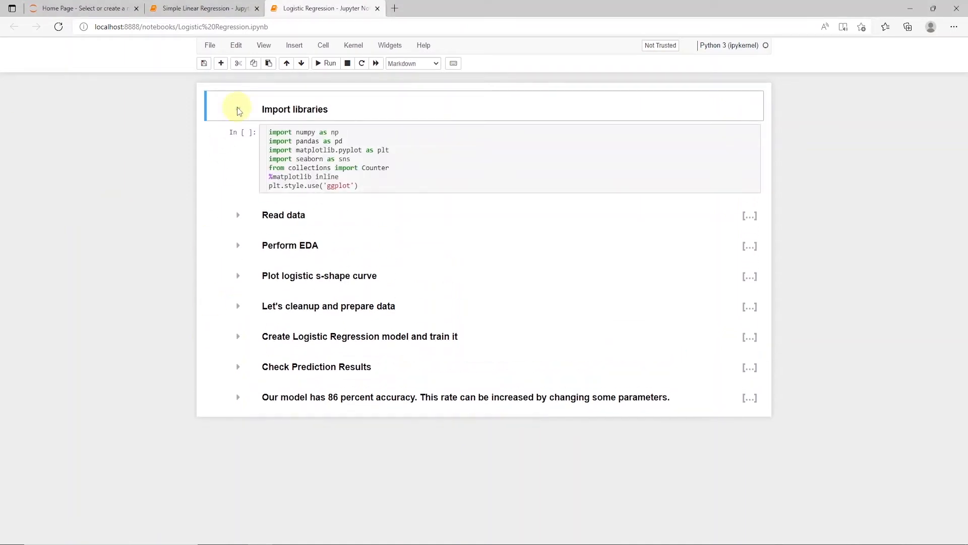
Run the Import libraries cell so the notebook's libraries are loaded (execution count 1)
click(383, 186)
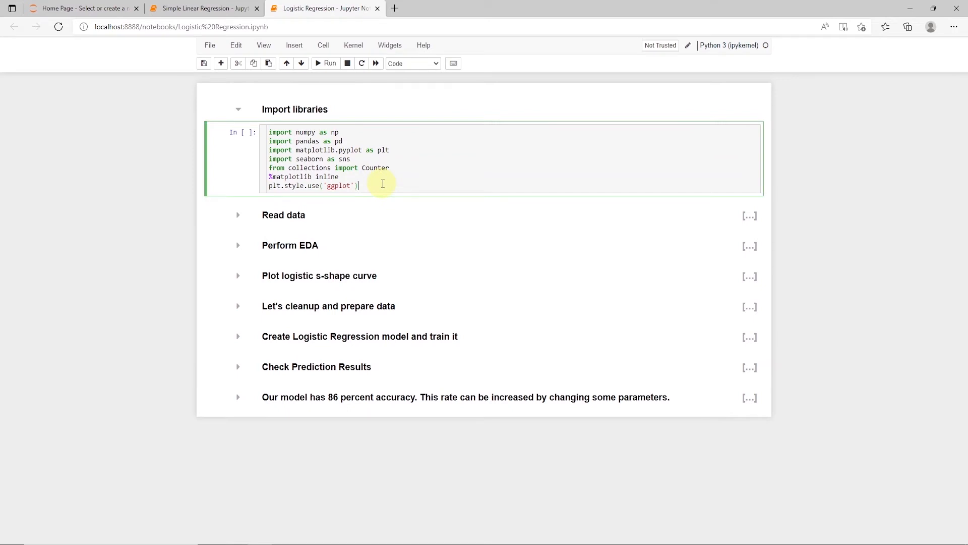
key(Shift+Enter)
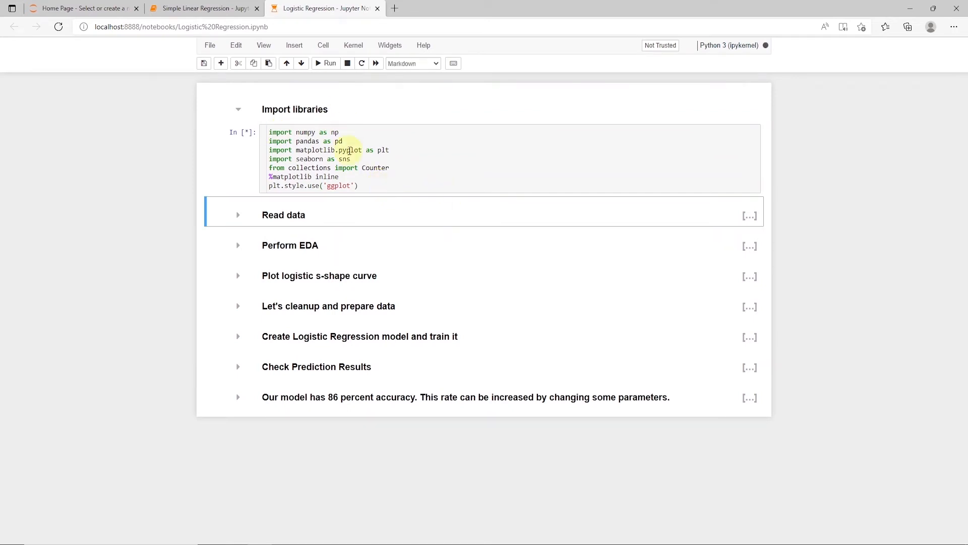
click(325, 63)
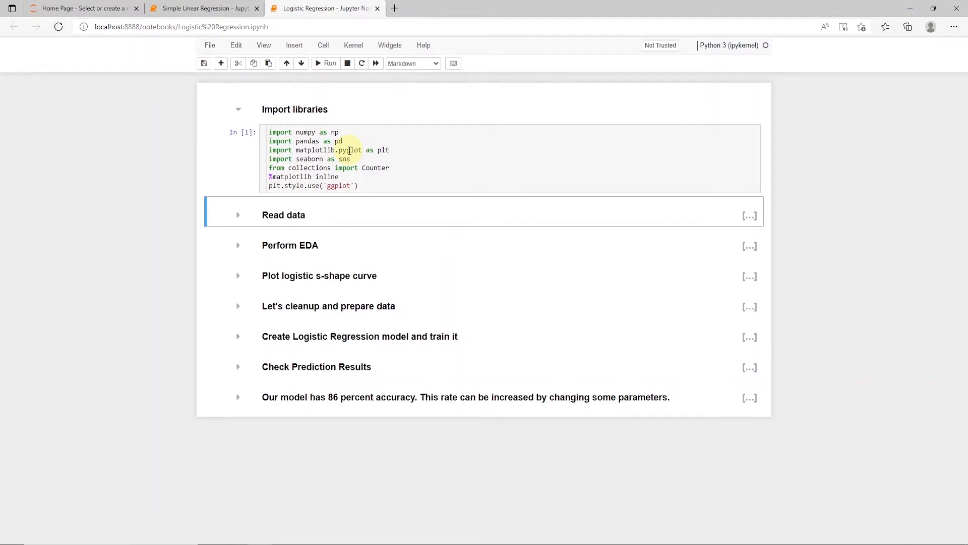
mouse_move(238, 196)
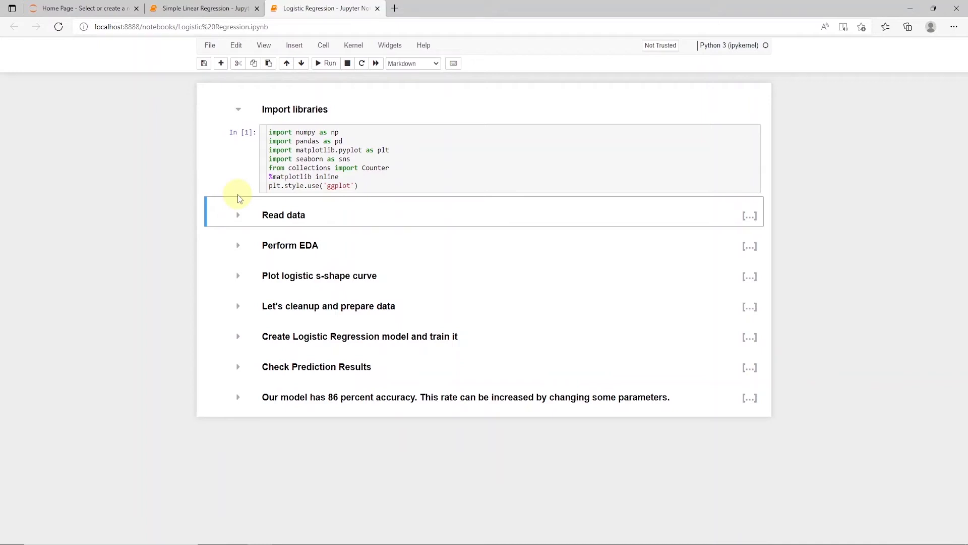
Load Social_Network_Ads with read_csv and show its first five rows via df.head()
click(238, 215)
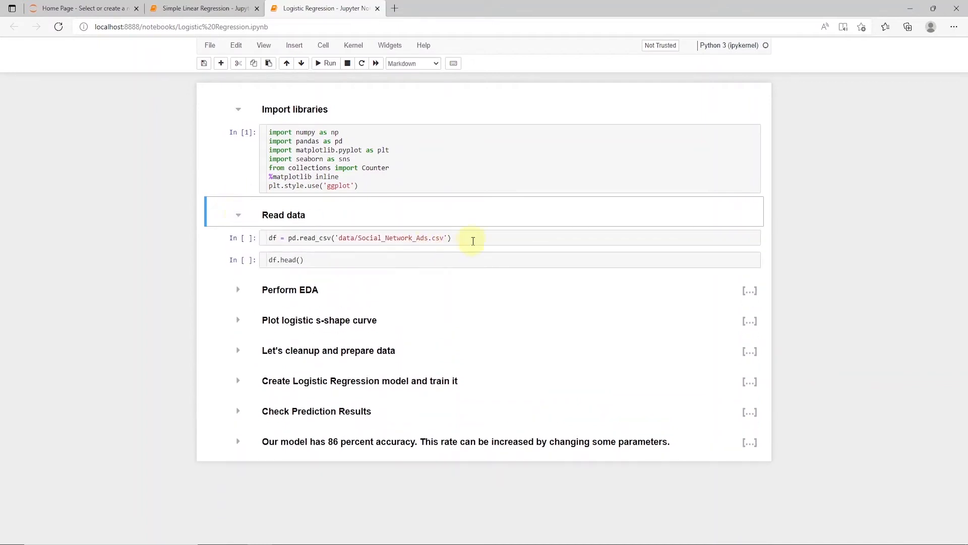
click(324, 62)
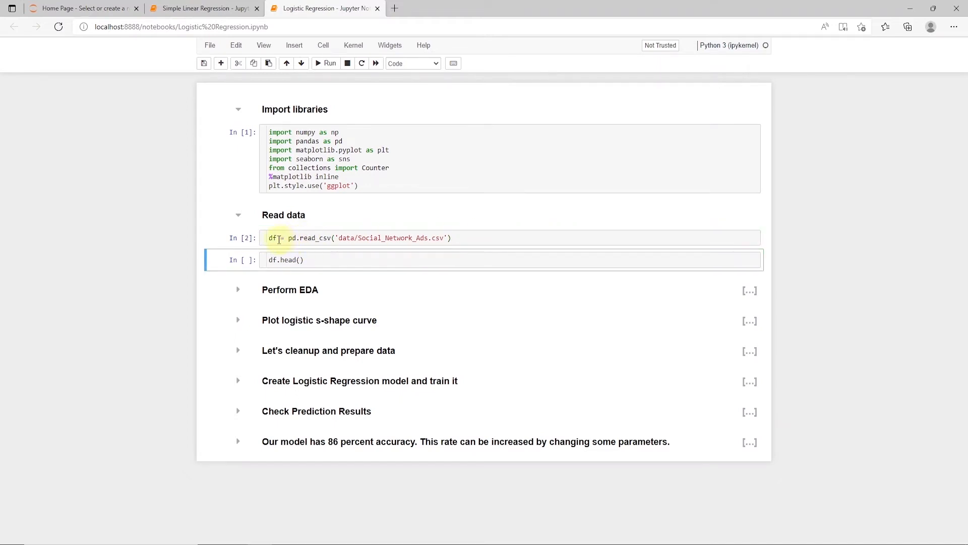
click(331, 260)
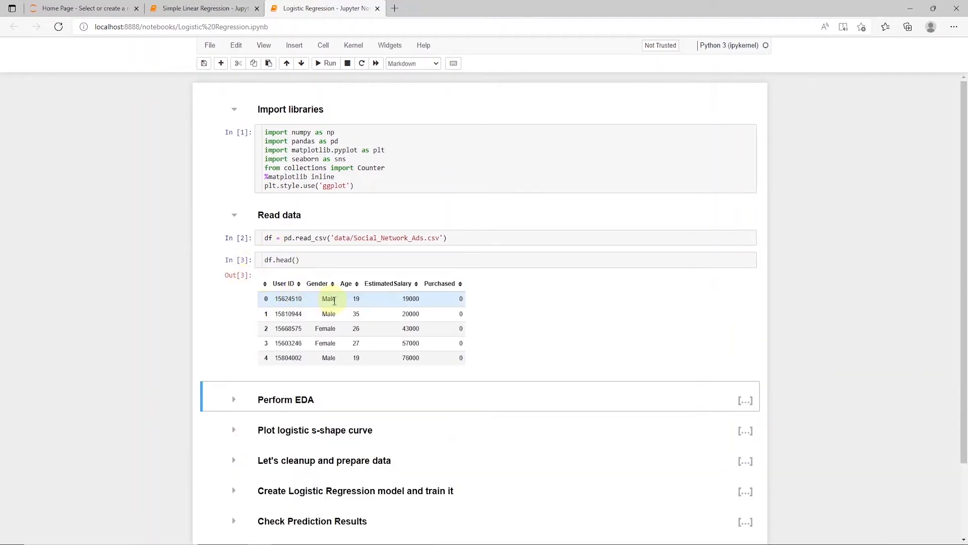
mouse_move(464, 302)
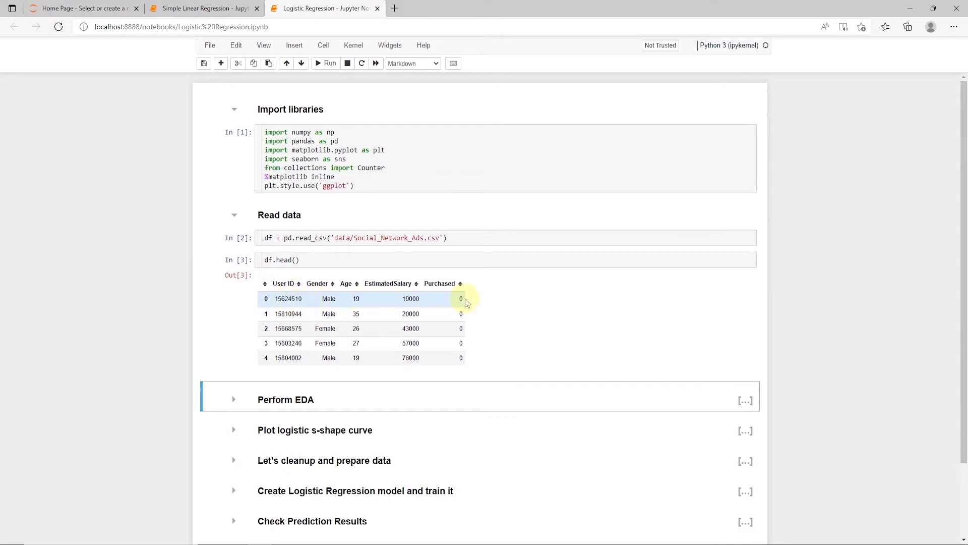
mouse_move(515, 321)
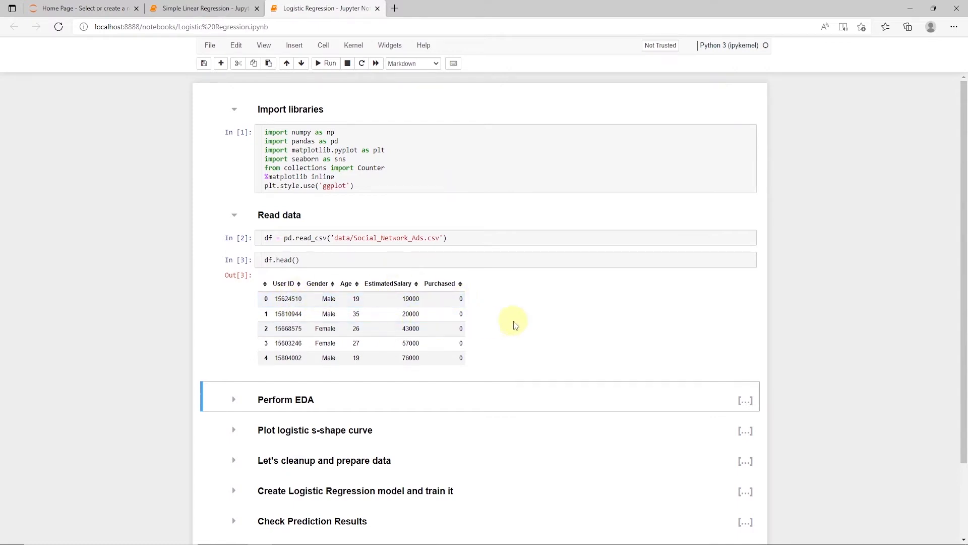
scroll(down, 3)
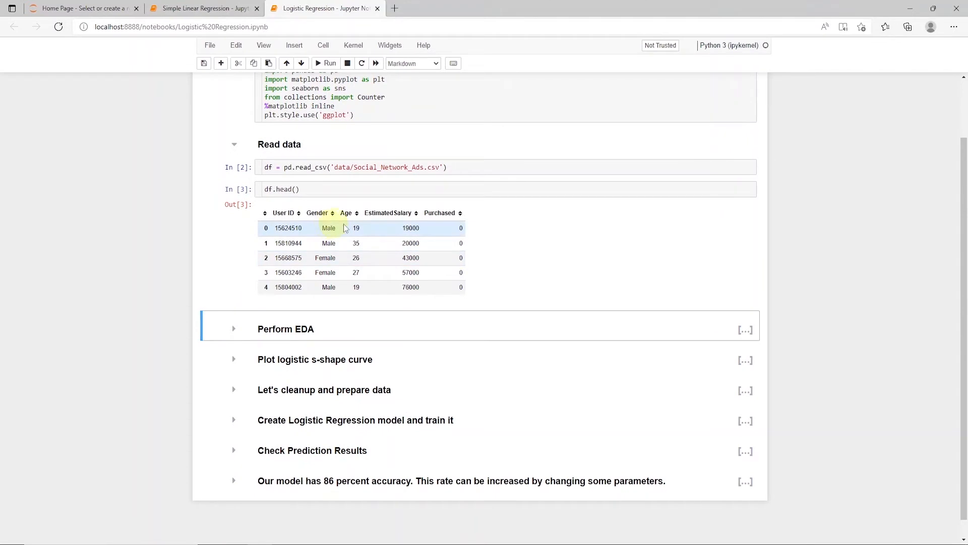
mouse_move(455, 221)
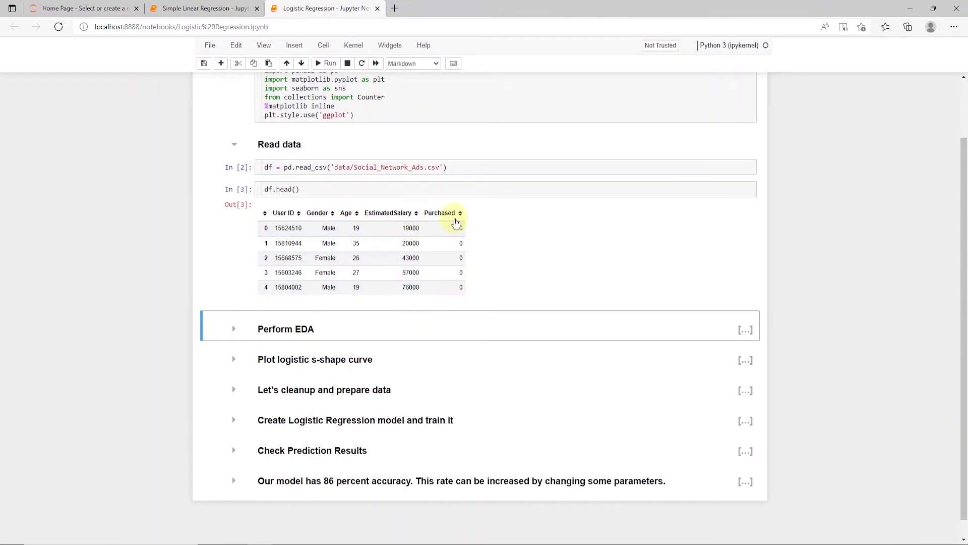
mouse_move(523, 301)
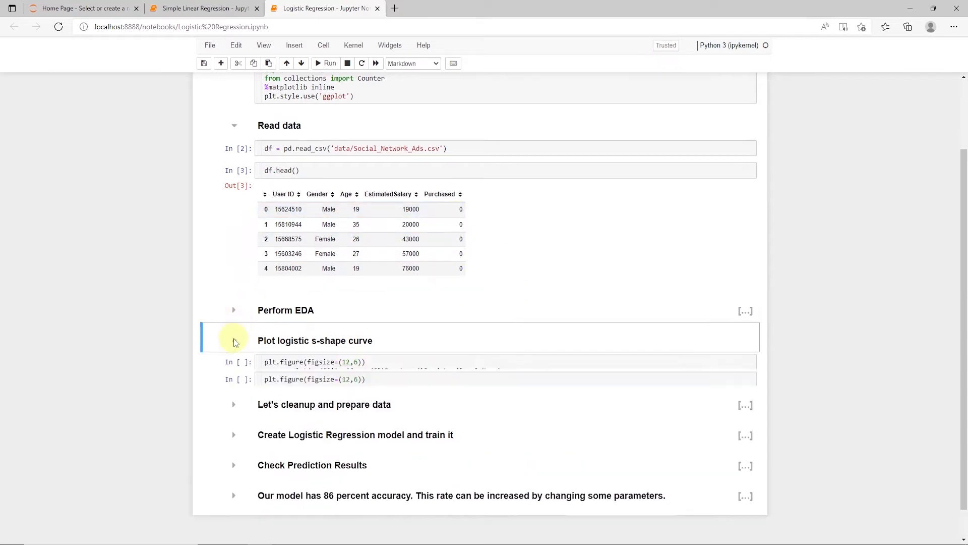
Draw the linear regplot of Purchased against Age and scroll to the logistic s-curve plot
click(324, 62)
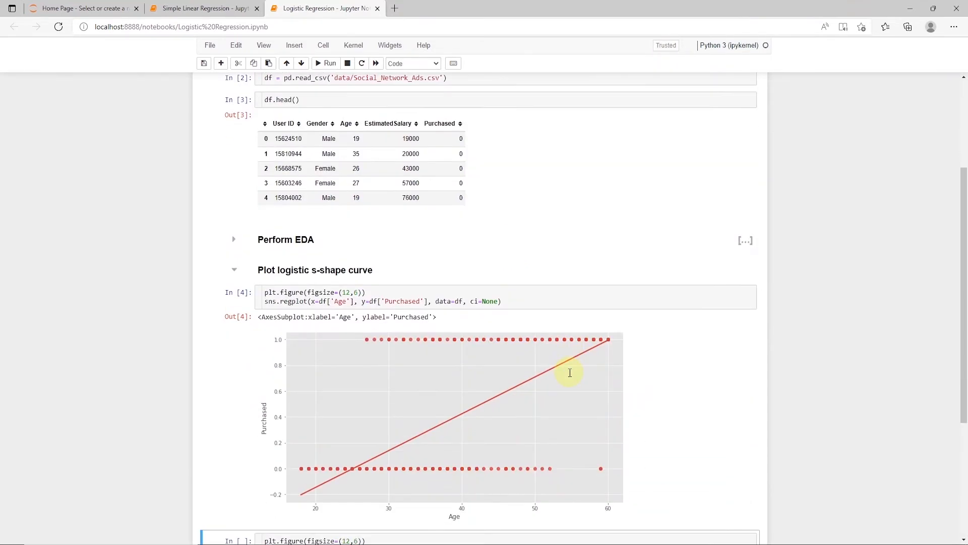
scroll(down, 3)
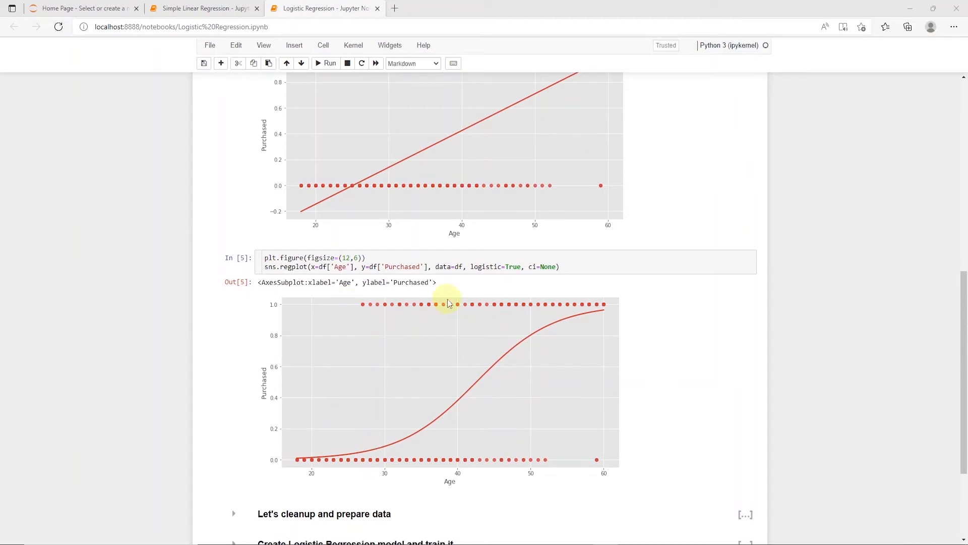
mouse_move(303, 310)
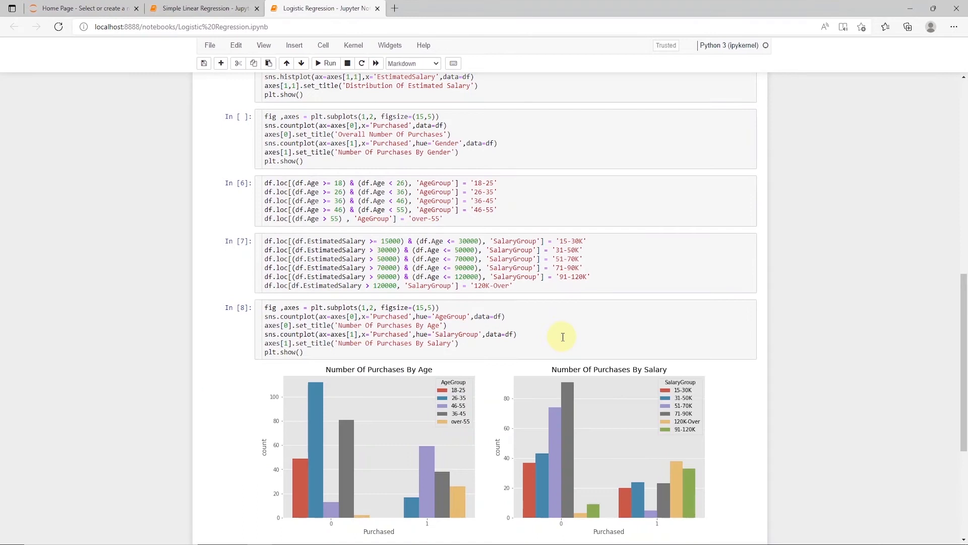
Scroll to the seaborn countplots of purchases by age group and salary group
scroll(down, 3)
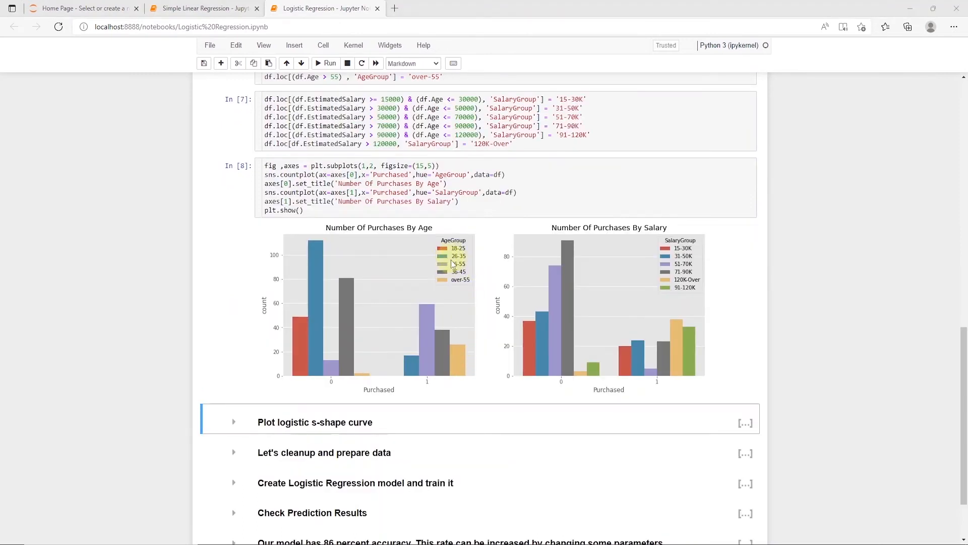
mouse_move(669, 409)
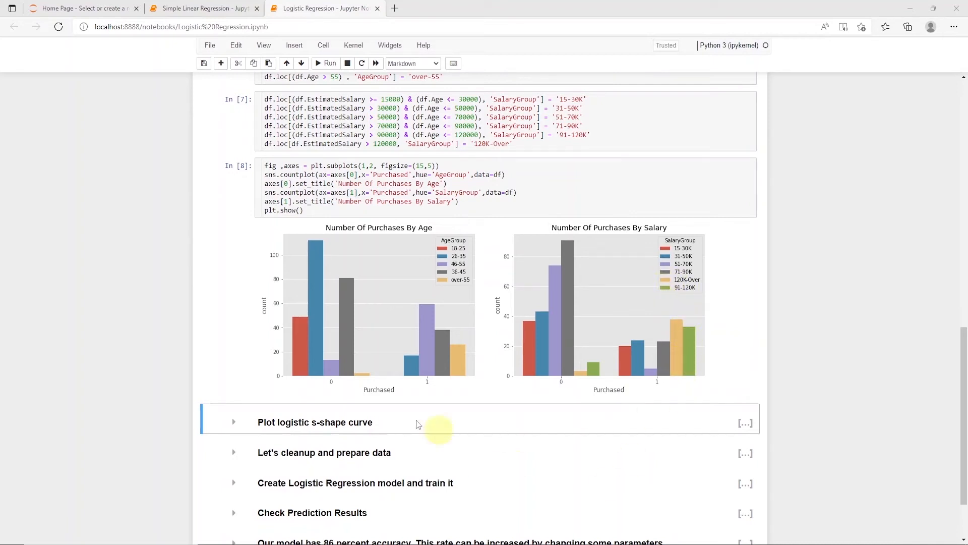
mouse_move(461, 254)
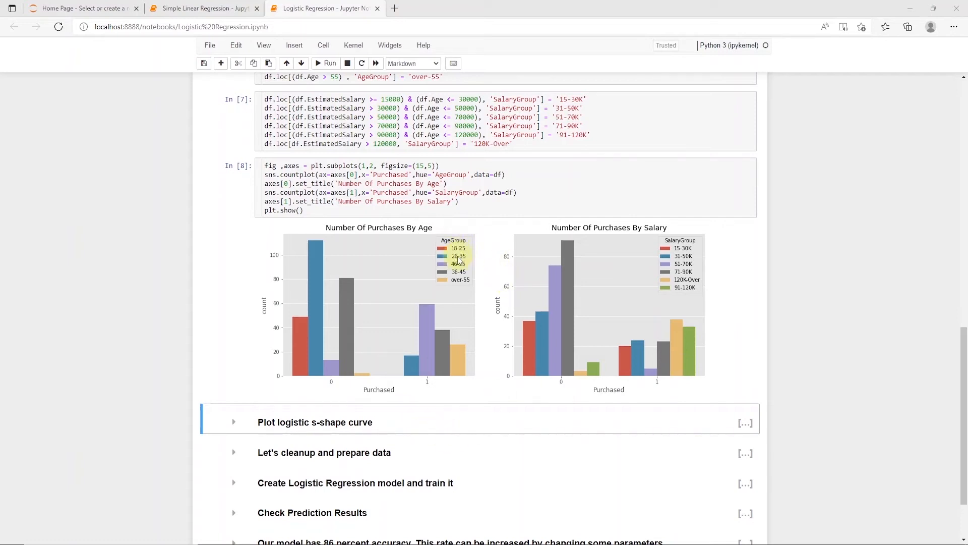
mouse_move(677, 270)
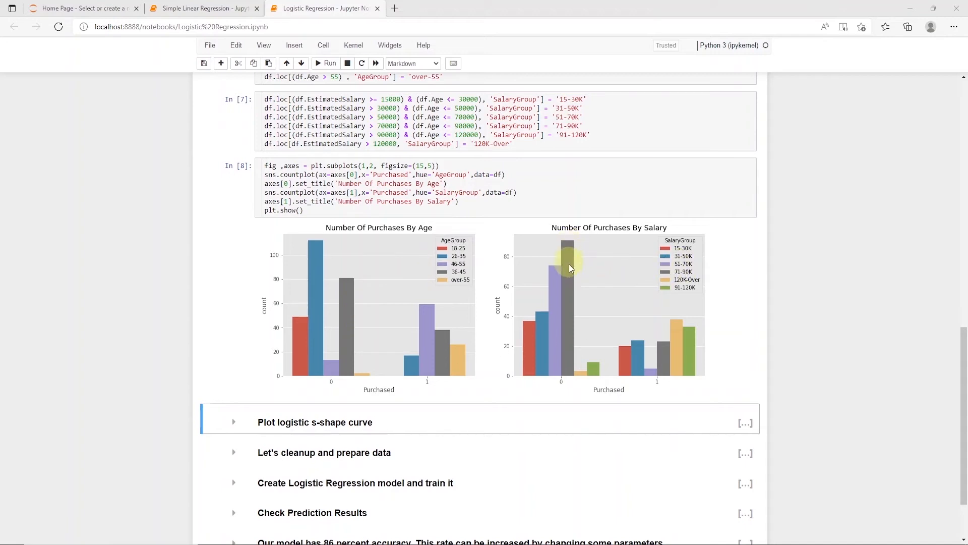
mouse_move(365, 276)
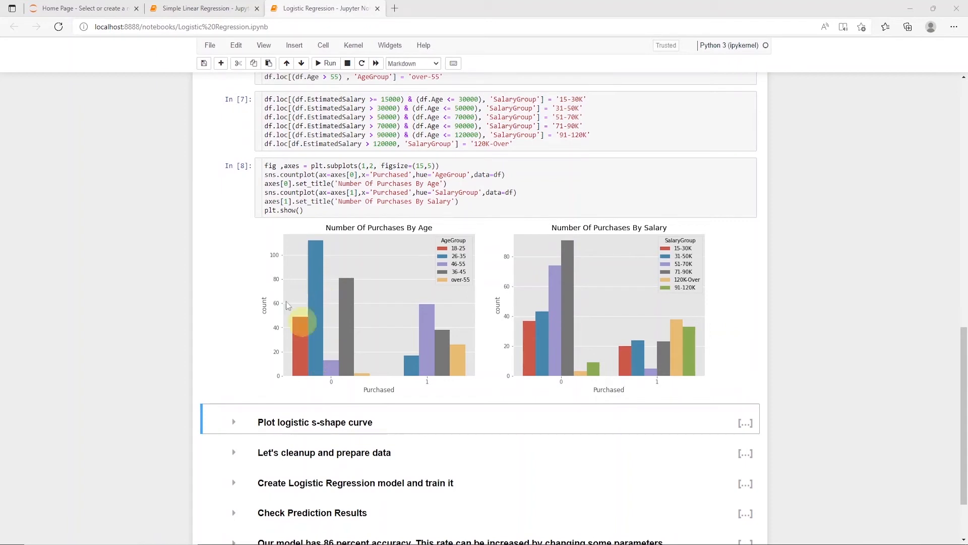
mouse_move(228, 262)
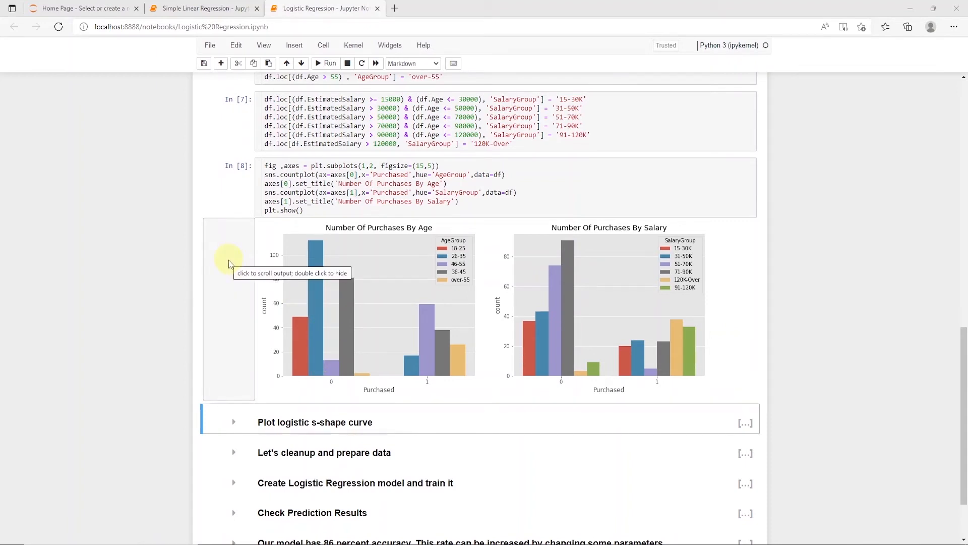
mouse_move(145, 246)
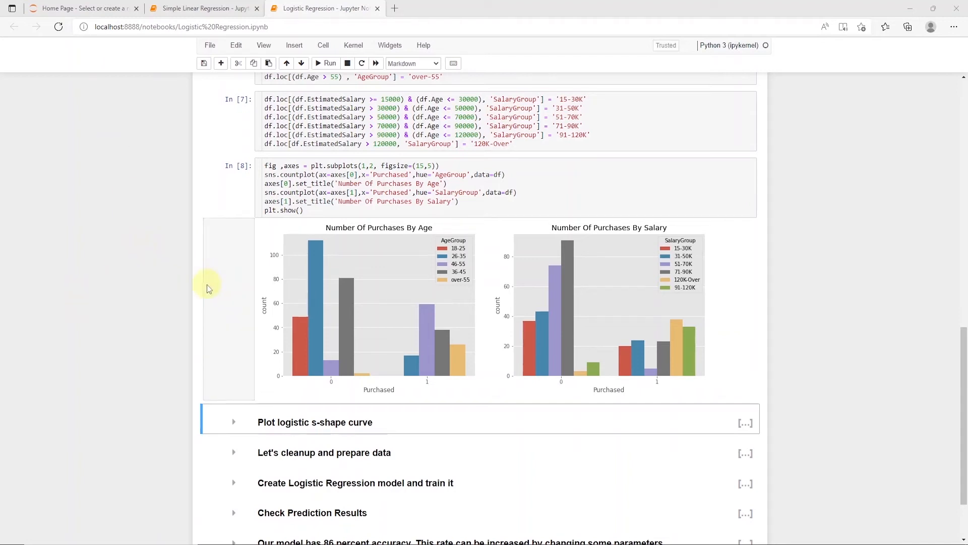
mouse_move(208, 286)
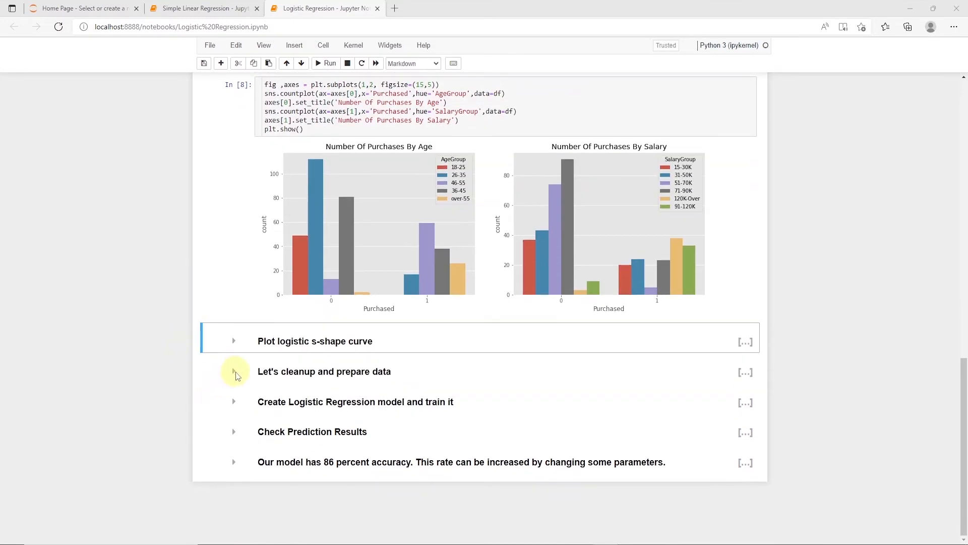
Drop ID and group columns, encode gender, set X and y, and preview X.head()
click(234, 371)
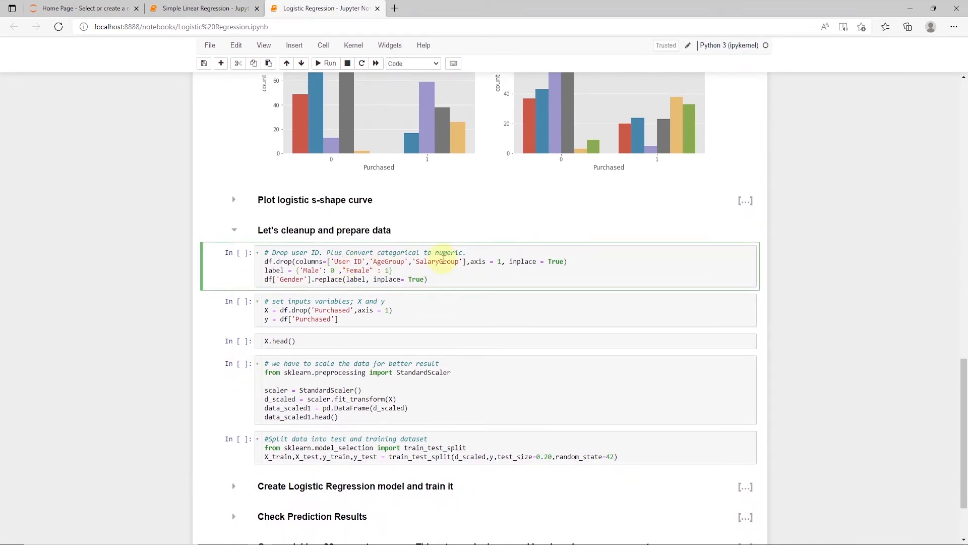
mouse_move(264, 270)
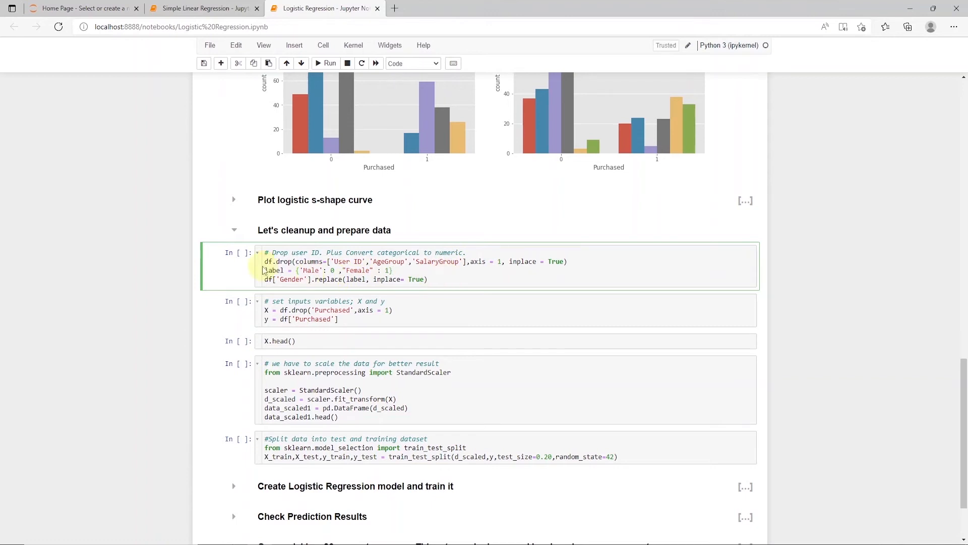
double_click(359, 271)
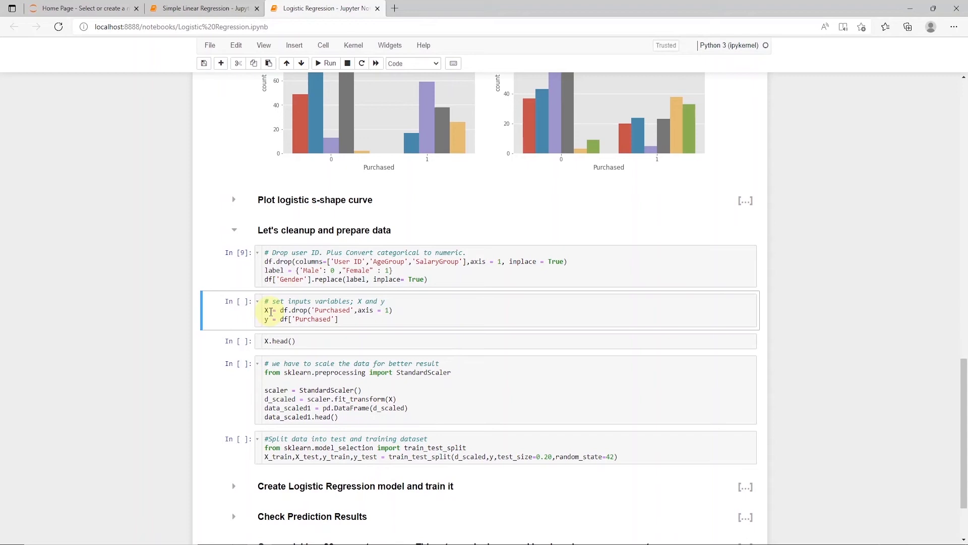
mouse_move(365, 311)
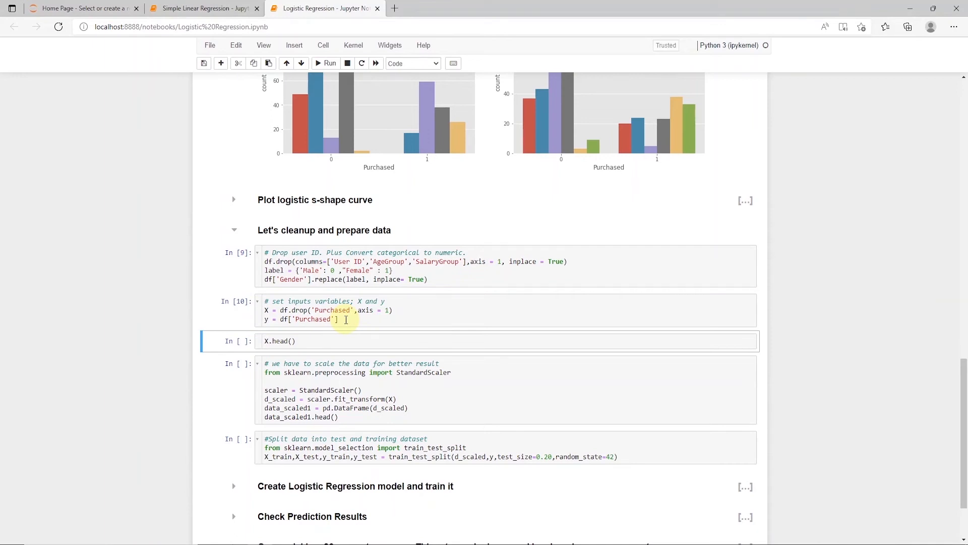
scroll(down, 3)
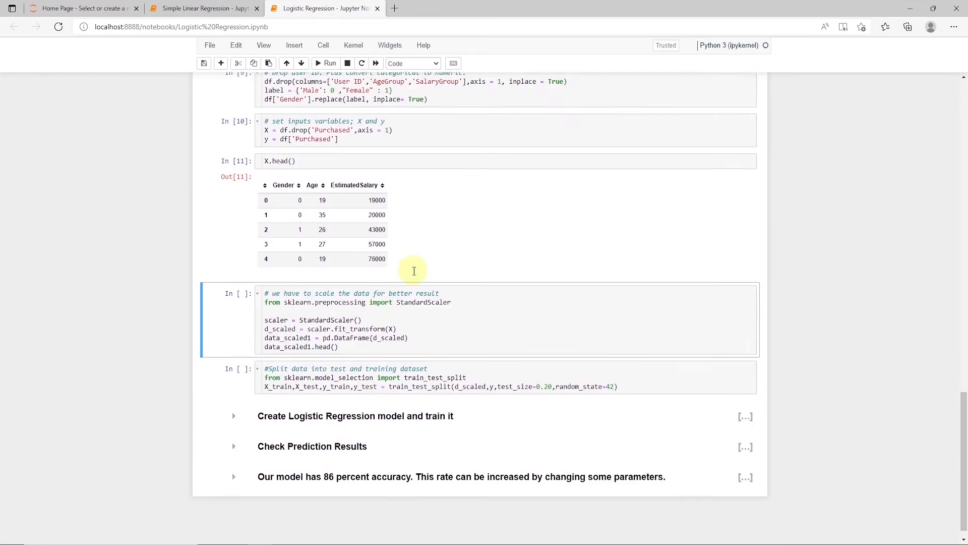
Run the StandardScaler cell and show the first five rows of the scaled features
scroll(down, 3)
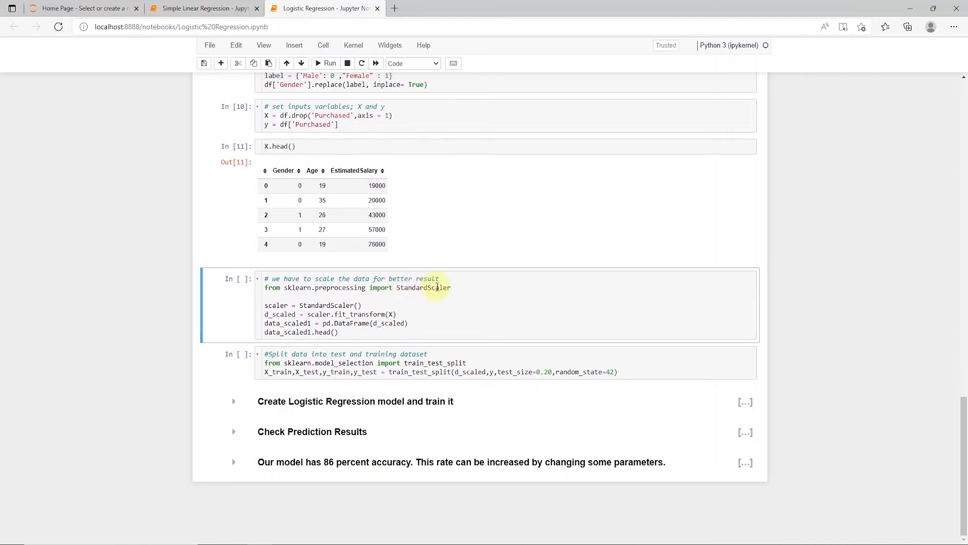
mouse_move(302, 291)
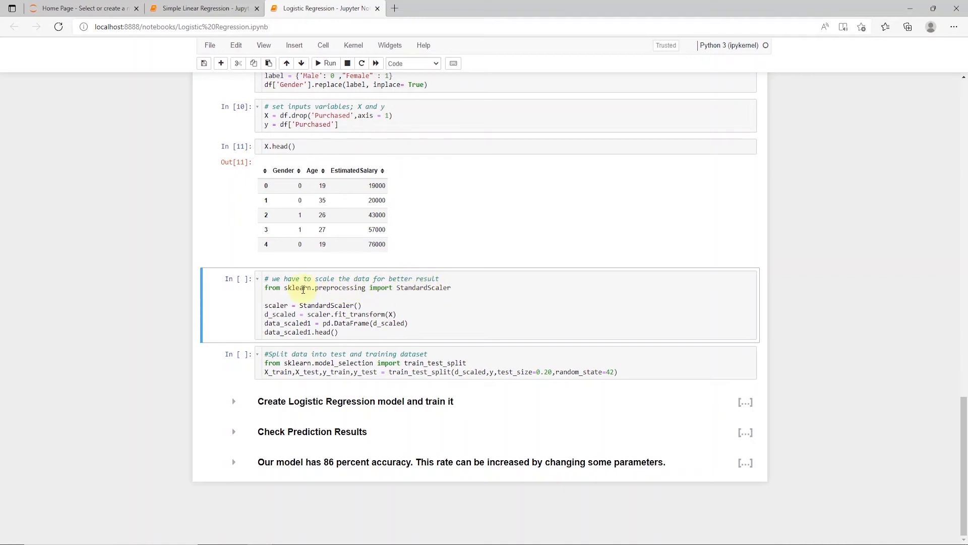
click(442, 318)
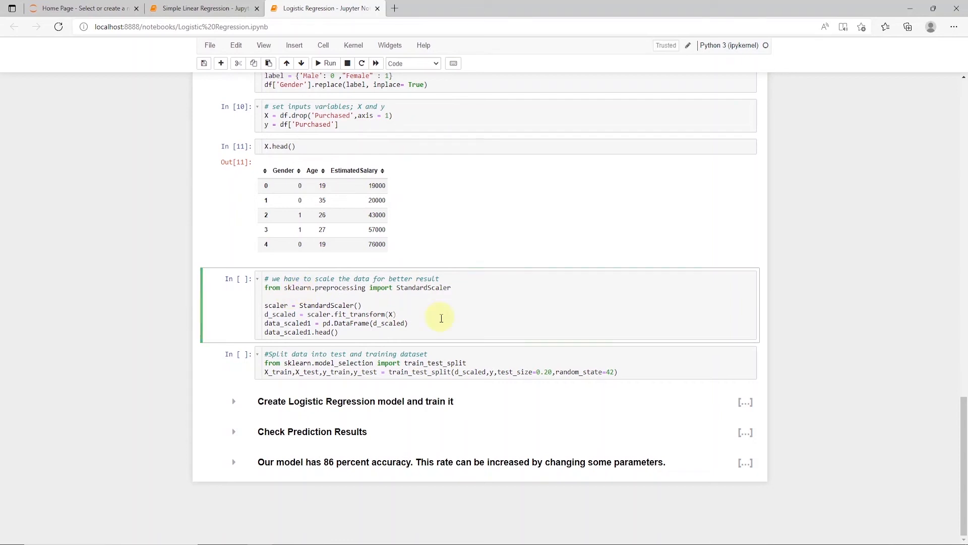
click(324, 63)
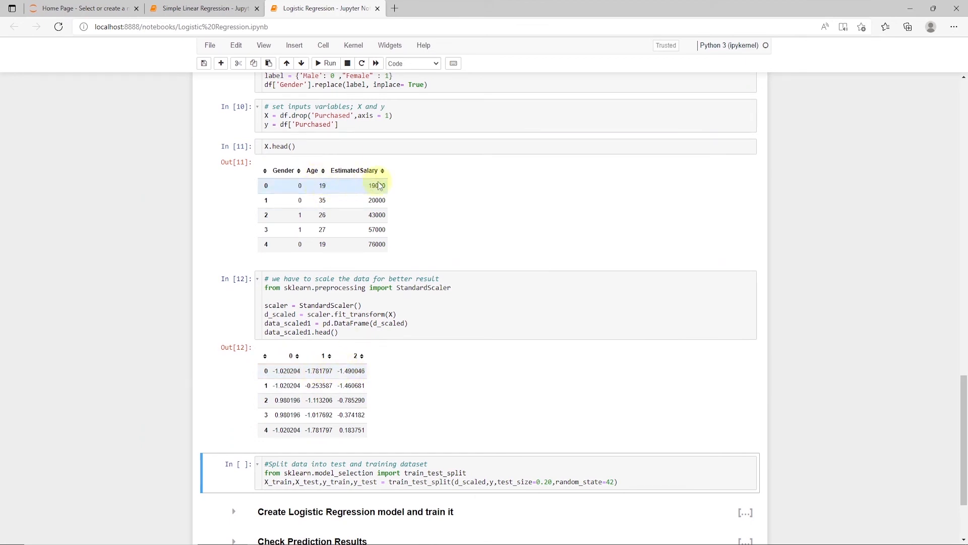
scroll(down, 3)
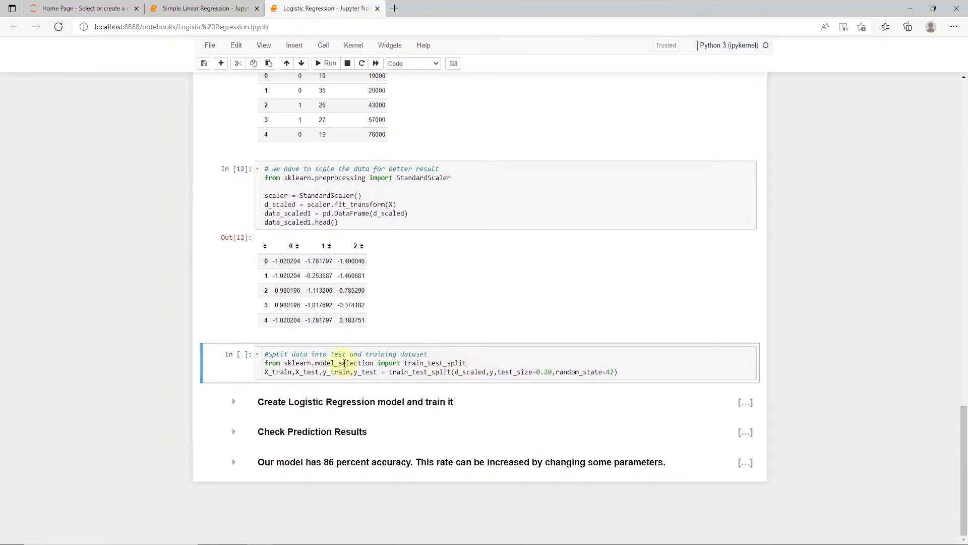
Run train_test_split to divide the scaled data into training and test sets
click(626, 371)
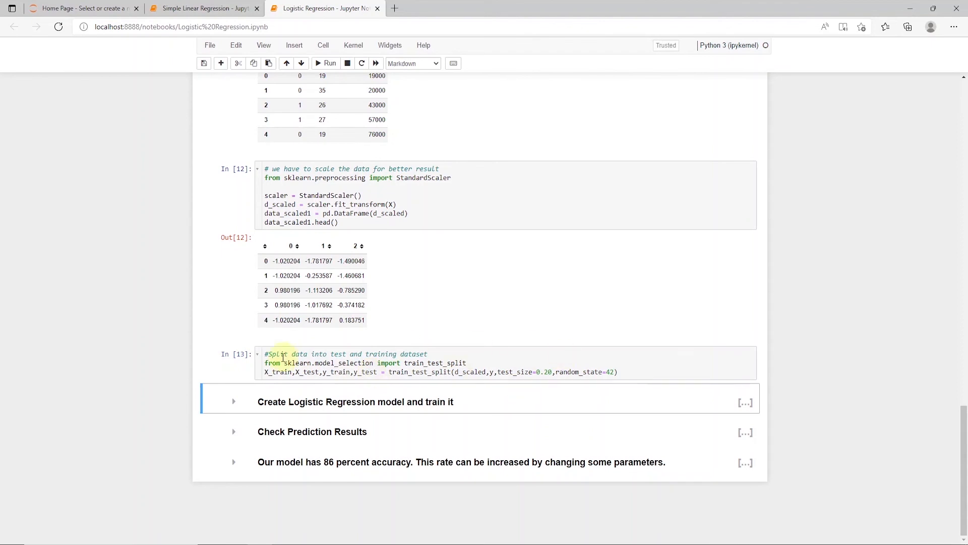
Train the logistic regression model and predict on the test set
click(234, 401)
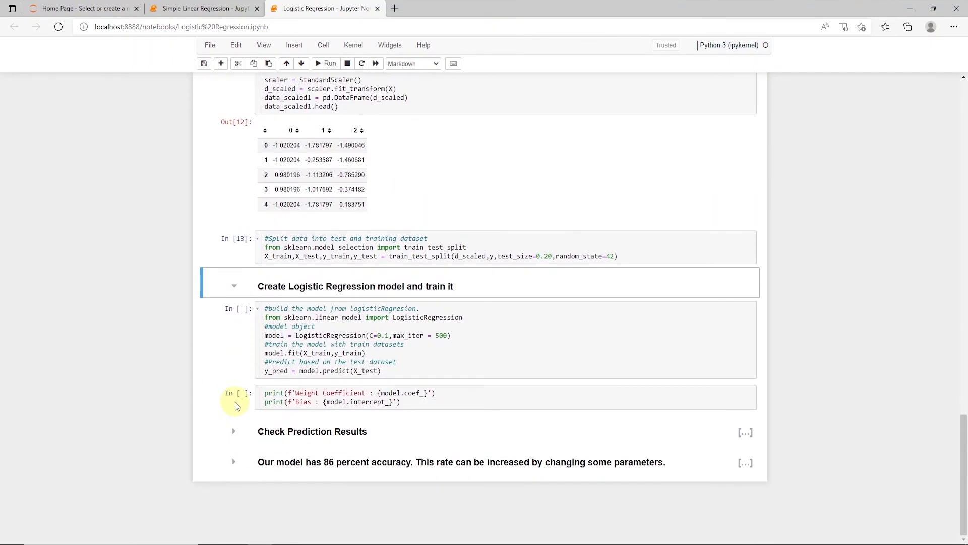
click(443, 316)
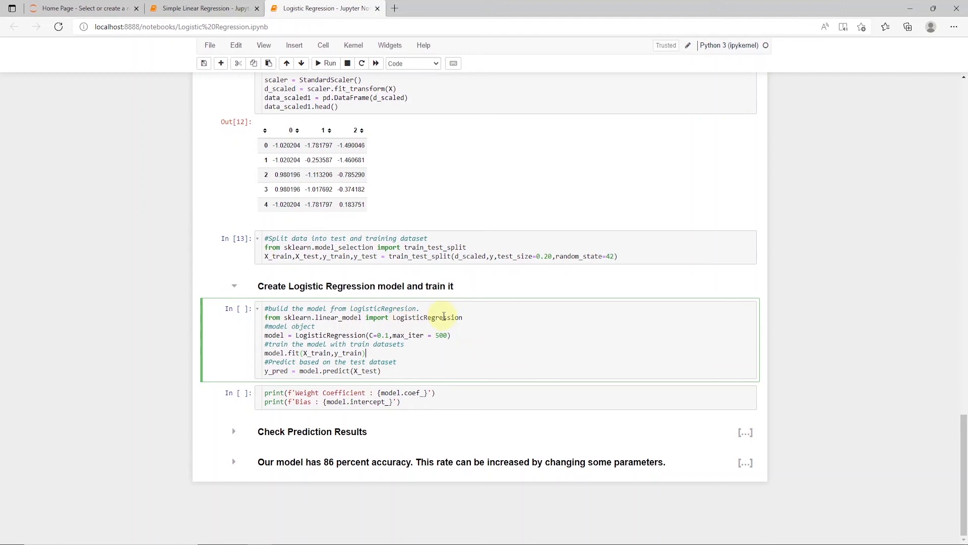
mouse_move(342, 317)
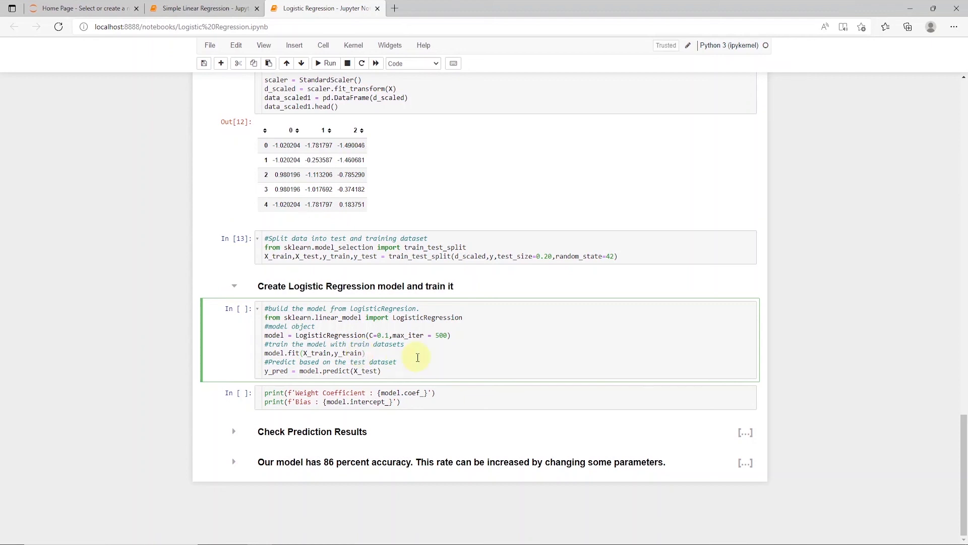
click(324, 62)
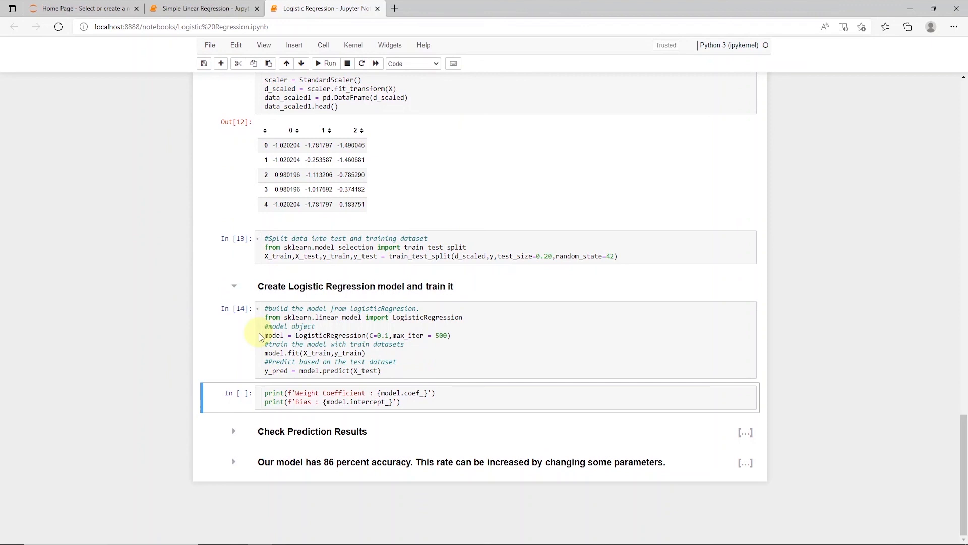
click(419, 402)
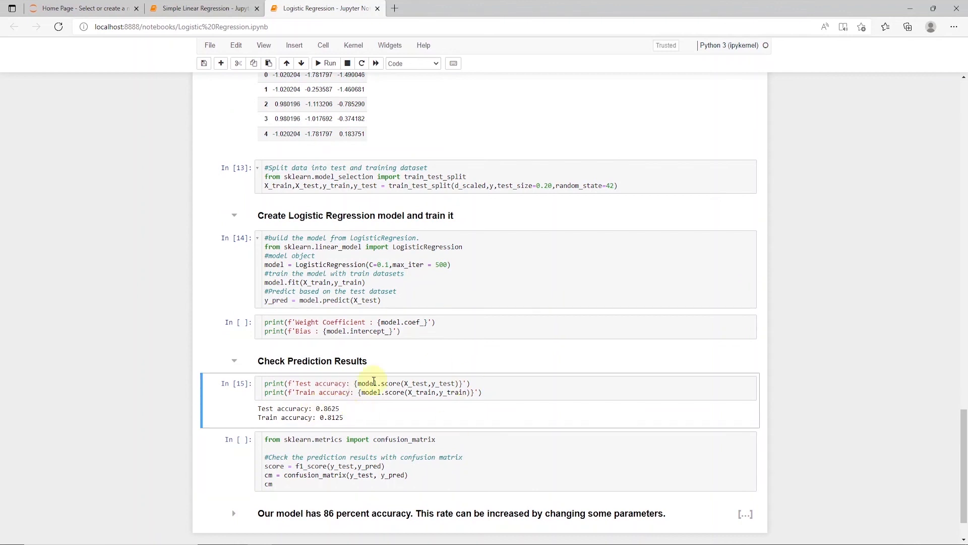
Run the confusion_matrix cell, giving [[50, 2], [9, 19]]
scroll(down, 3)
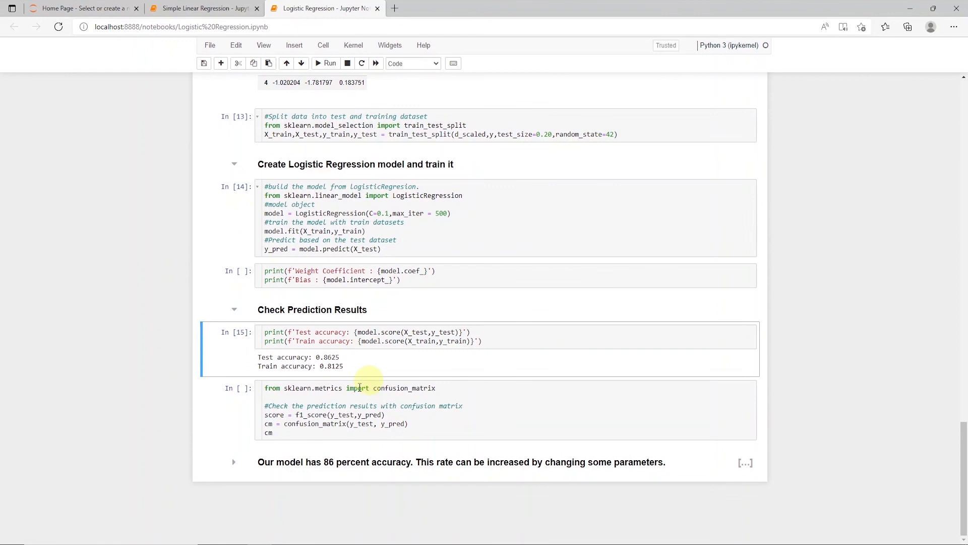
click(308, 432)
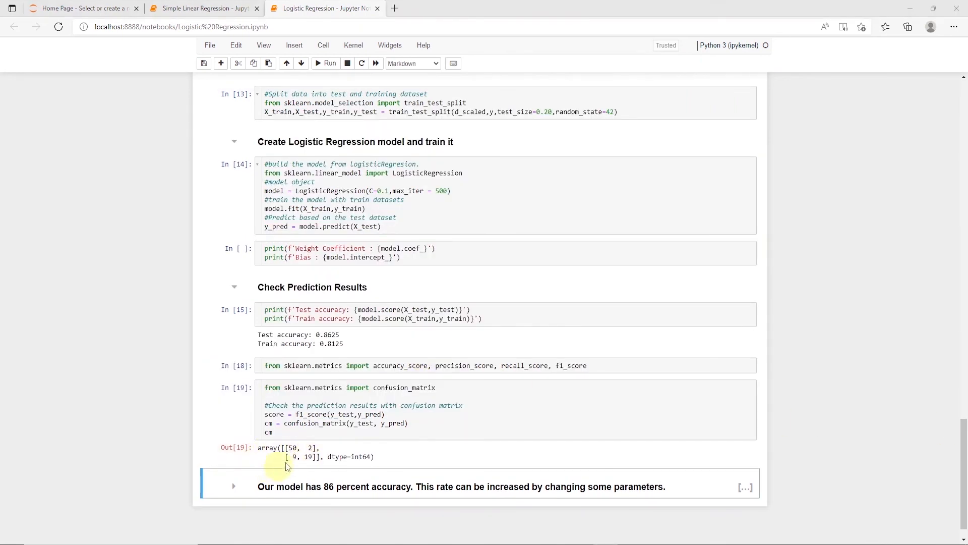
Scroll through the confusion-matrix heatmap and the TP/FP/FN/TN reference image
scroll(down, 3)
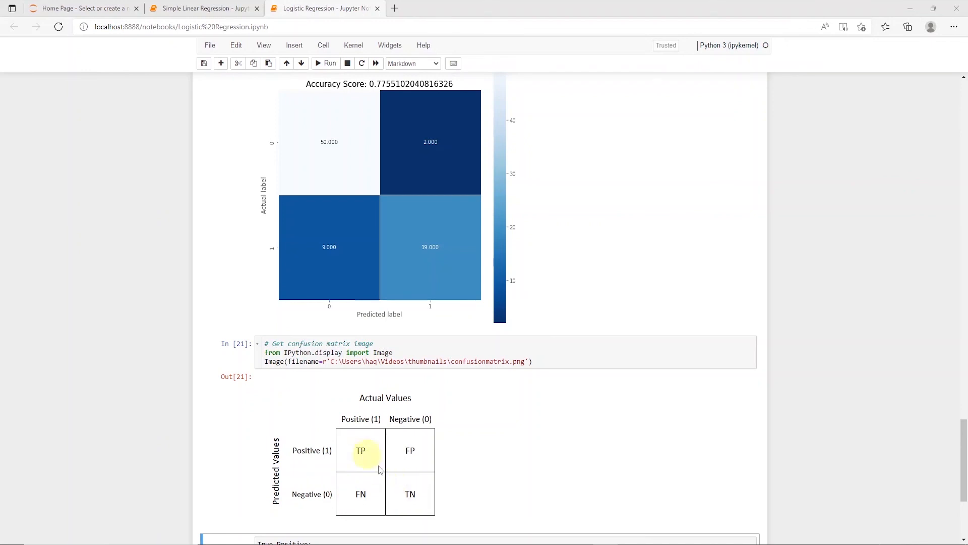
mouse_move(434, 270)
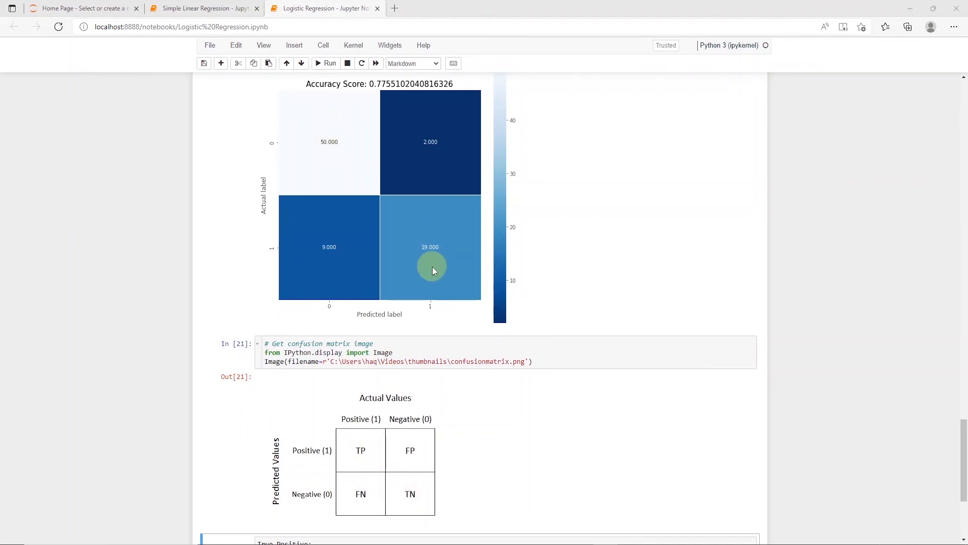